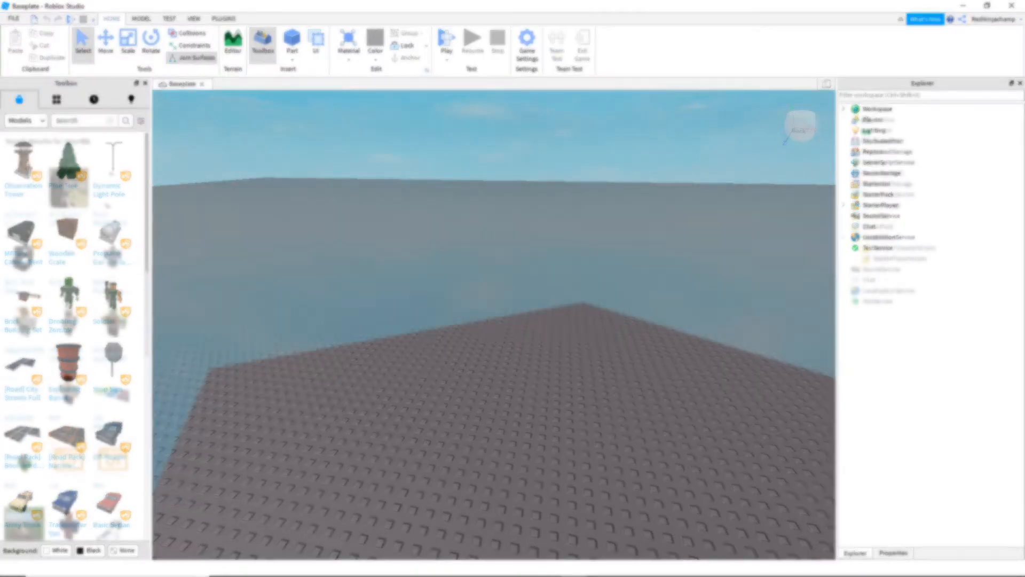
Step: Search the Toolbox for 'acs r15' and insert the ACS R-15 V 1.2 kit into Workspace
type("acs r15")
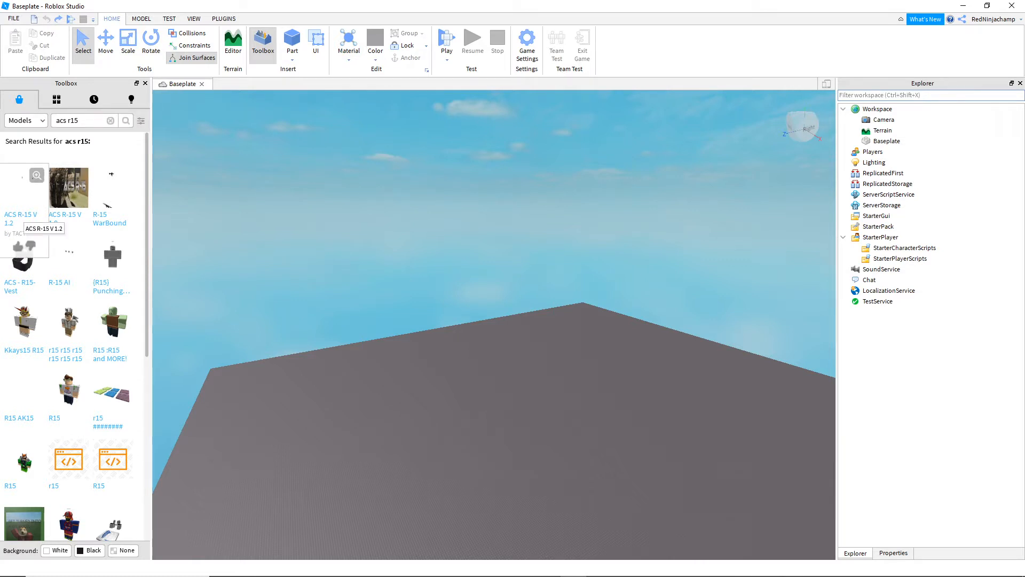
left_click(25, 186)
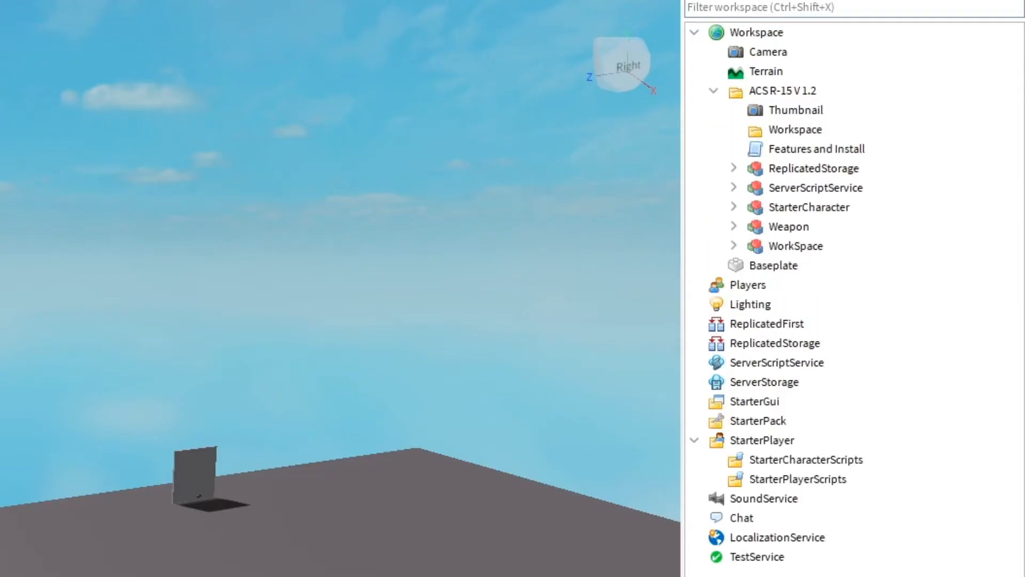
Step: Move the kit's ReplicatedStorage and ServerScriptService models into their services and ungroup ACS_Server and MainServerNVG
left_click(782, 90)
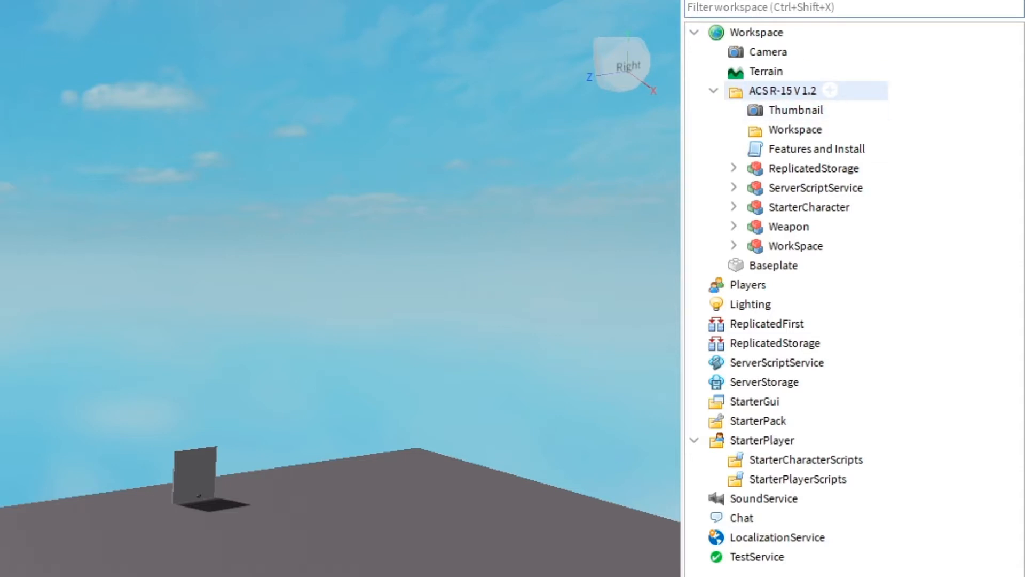
left_click(813, 168)
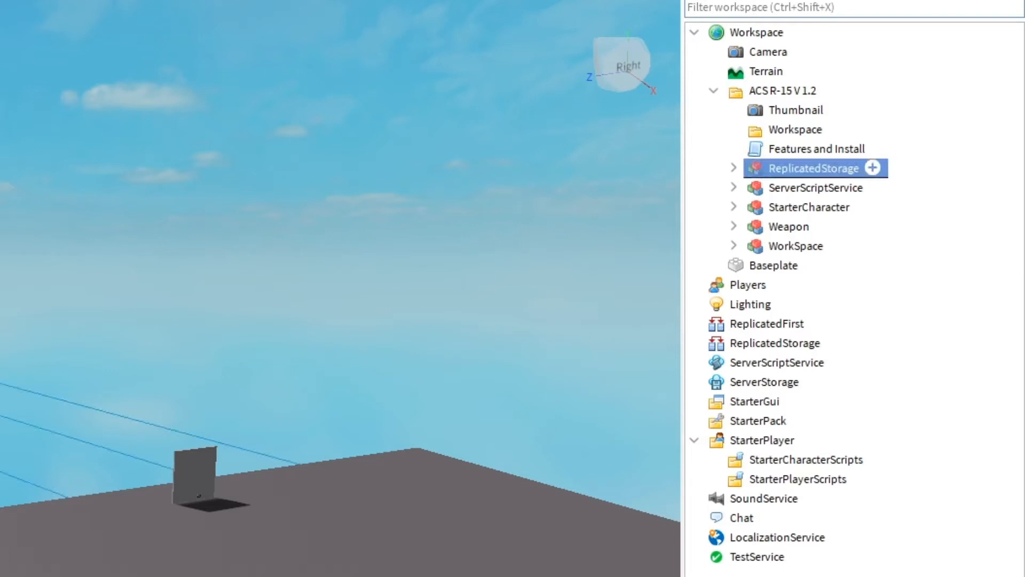
right_click(812, 168)
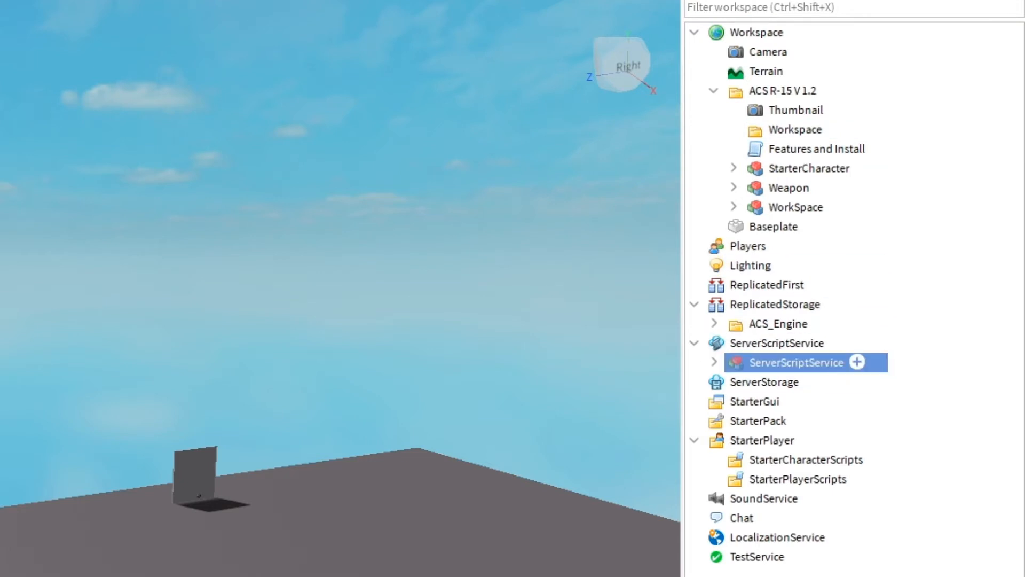
left_click(715, 343)
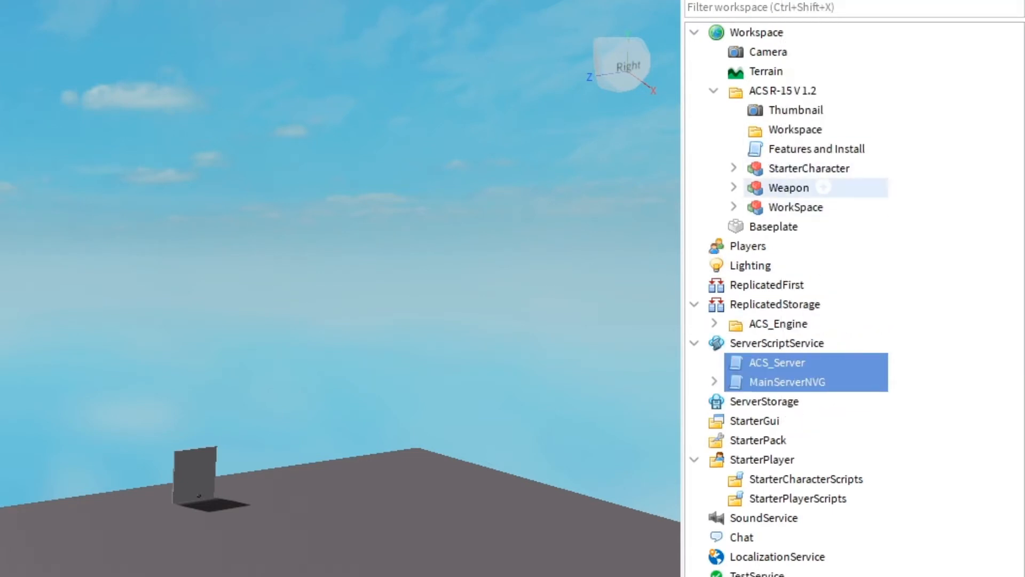
mouse_move(789, 188)
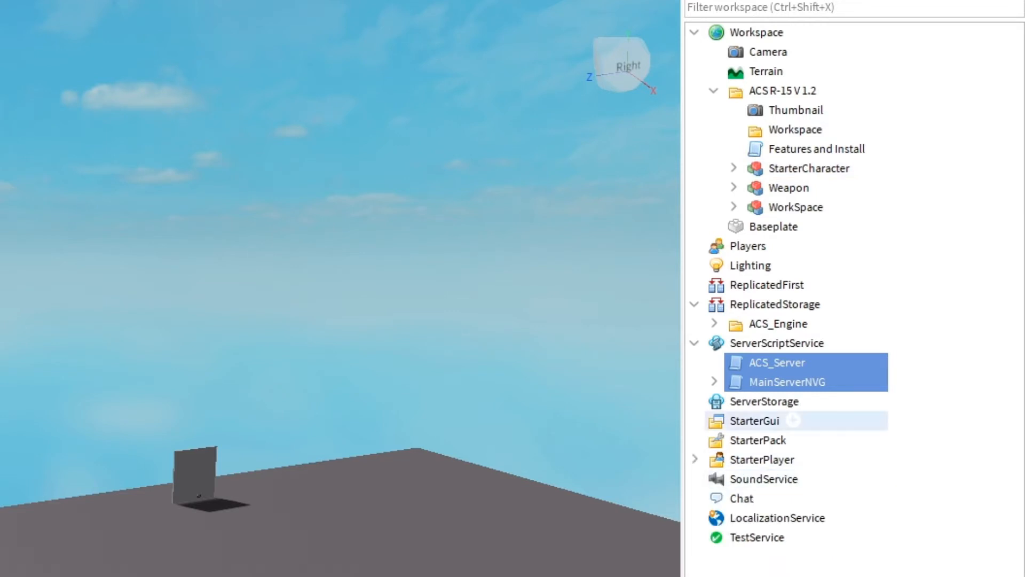
left_click(696, 459)
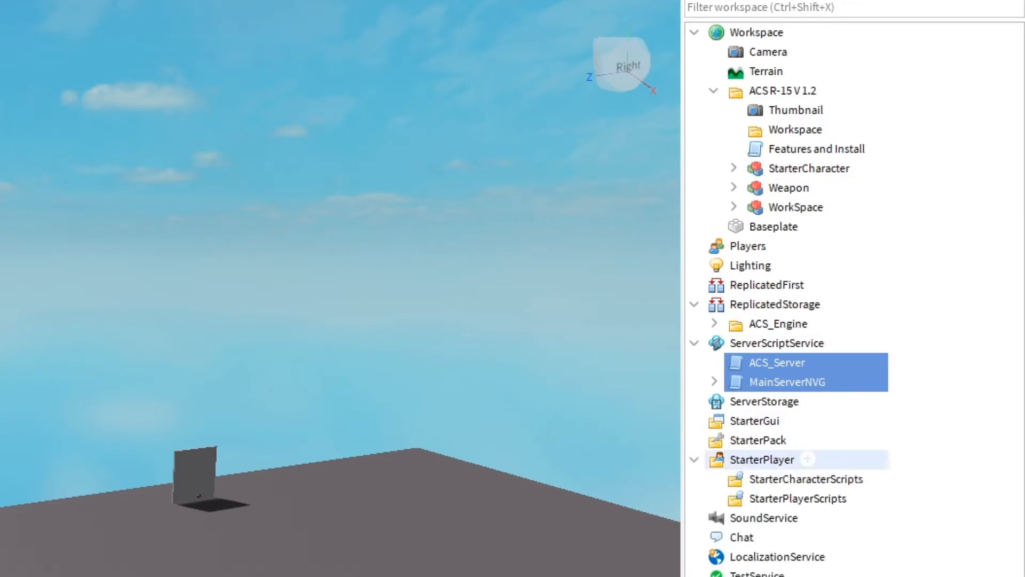
Step: Place the StarterCharacter scripts and HK416 Weapon in their services, then ungroup the WorkSpace model into Workspace
left_click(809, 168)
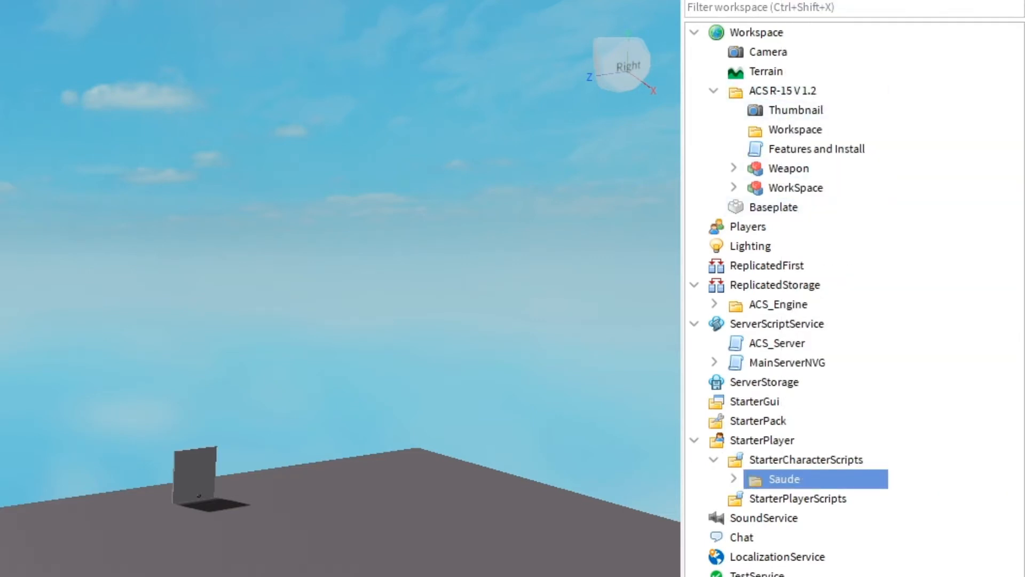
left_click(733, 168)
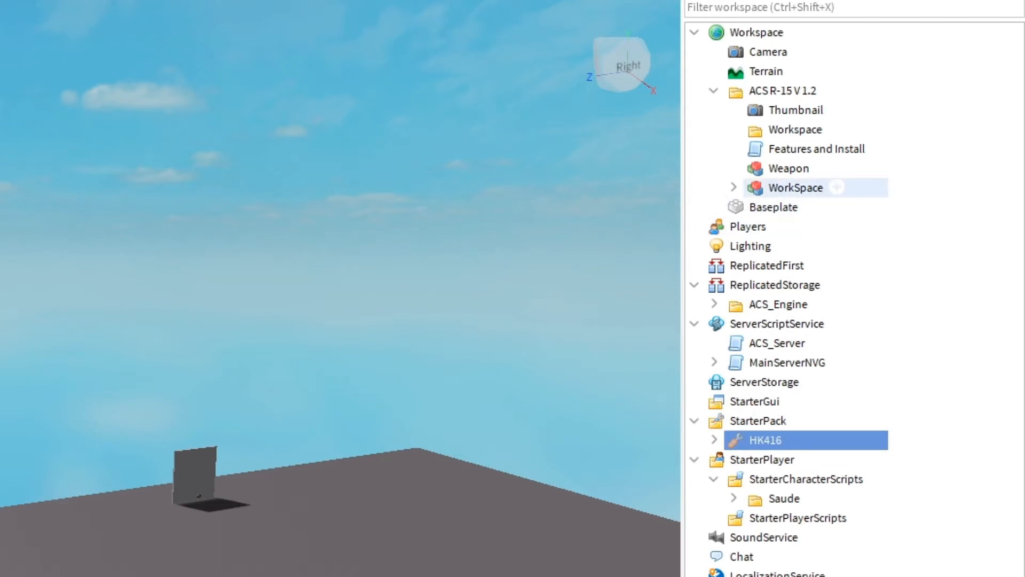
left_click(795, 188)
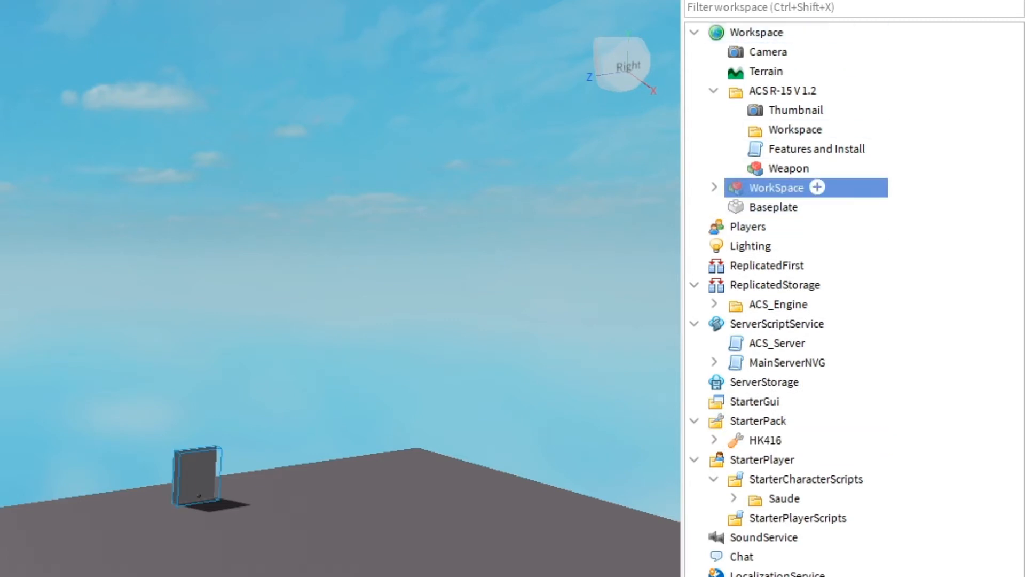
right_click(776, 188)
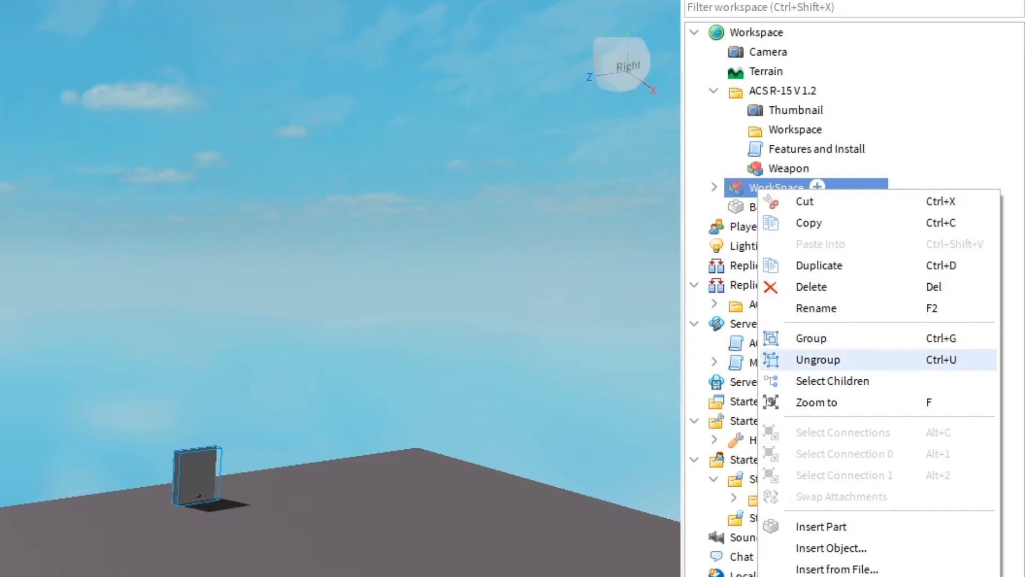
left_click(818, 359)
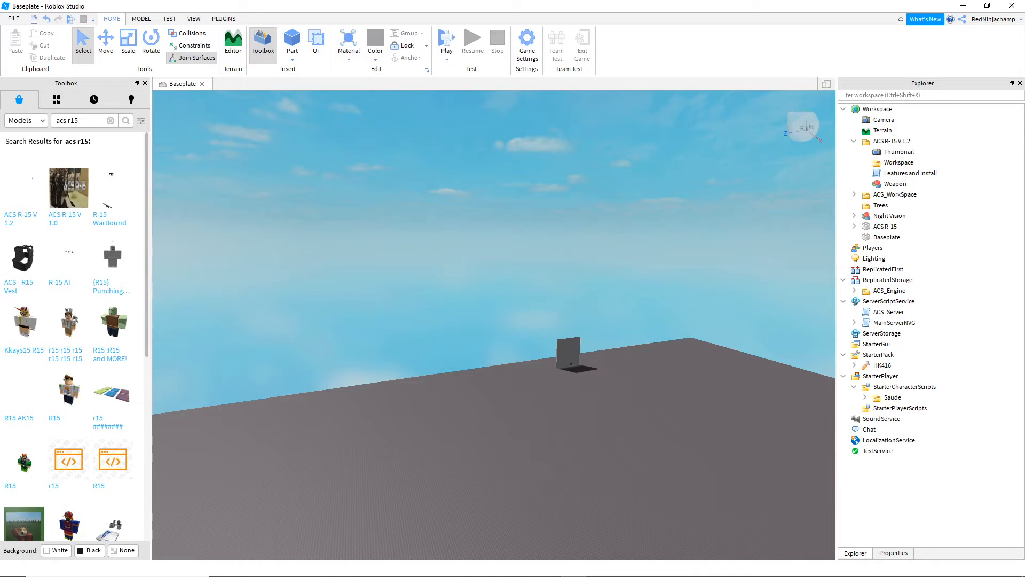
Step: Publish the place as a new game 'Untitled Game' with default details via Game Settings
left_click(527, 42)
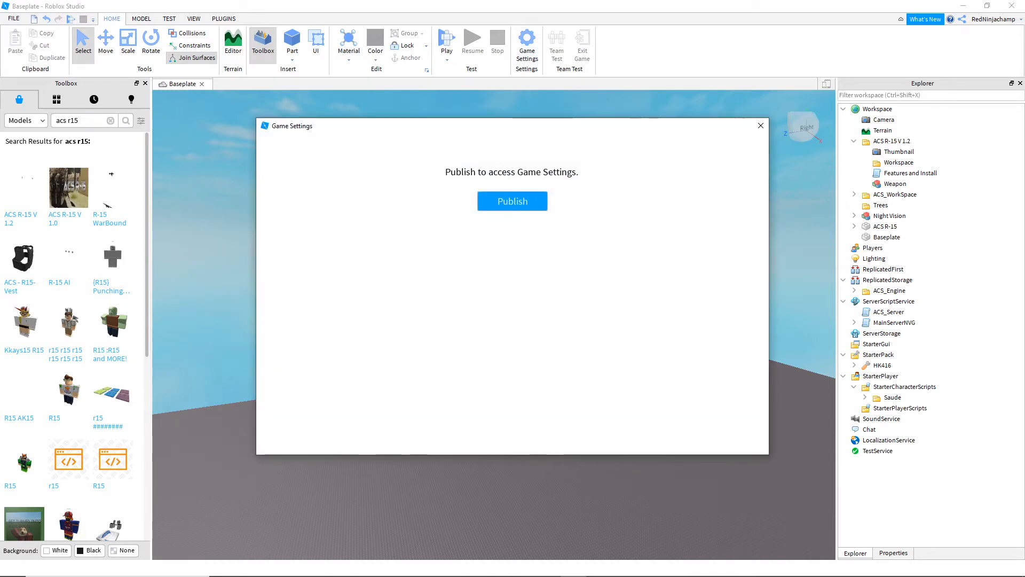
left_click(512, 200)
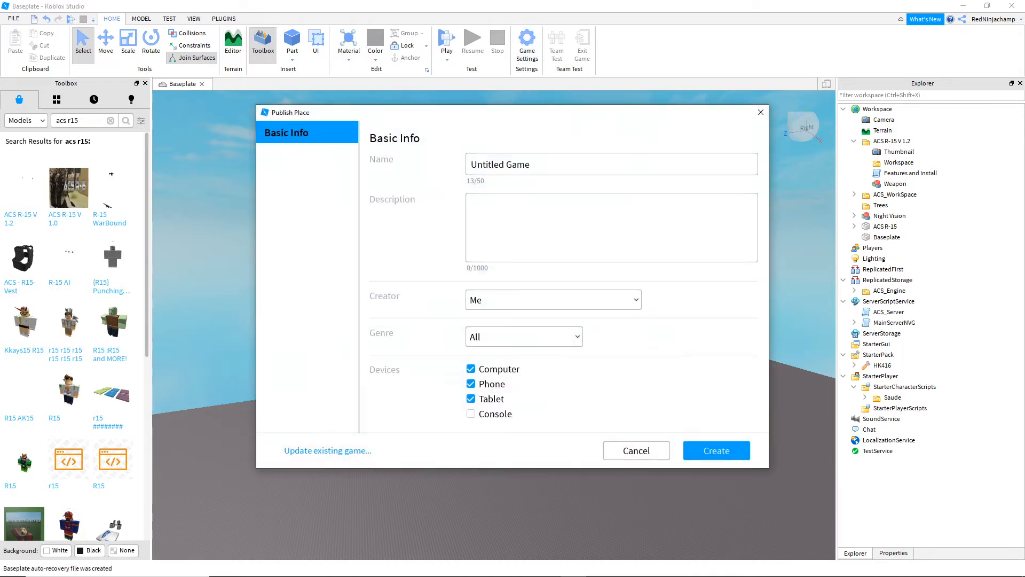
left_click(716, 451)
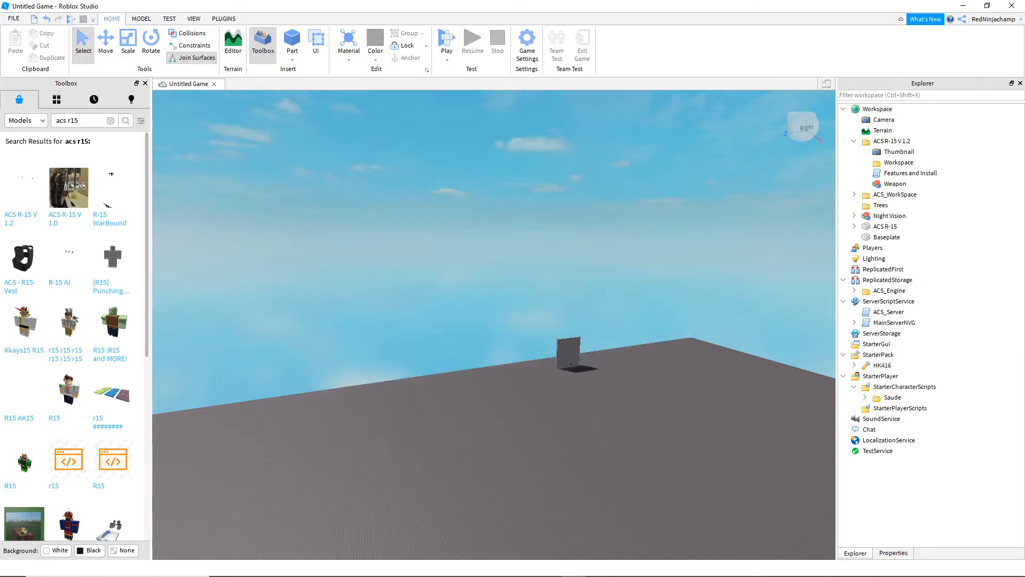
left_click(527, 42)
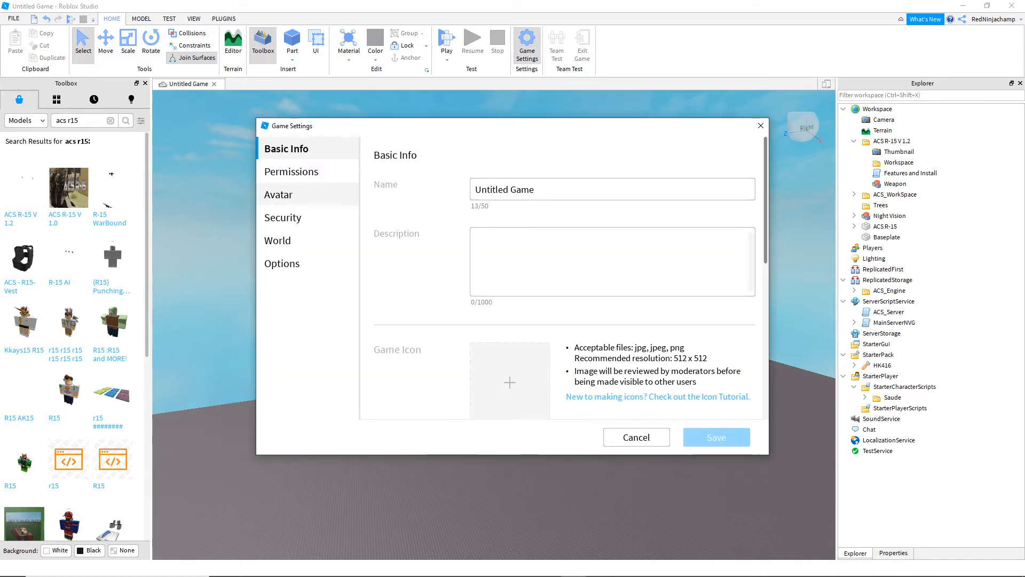
left_click(278, 195)
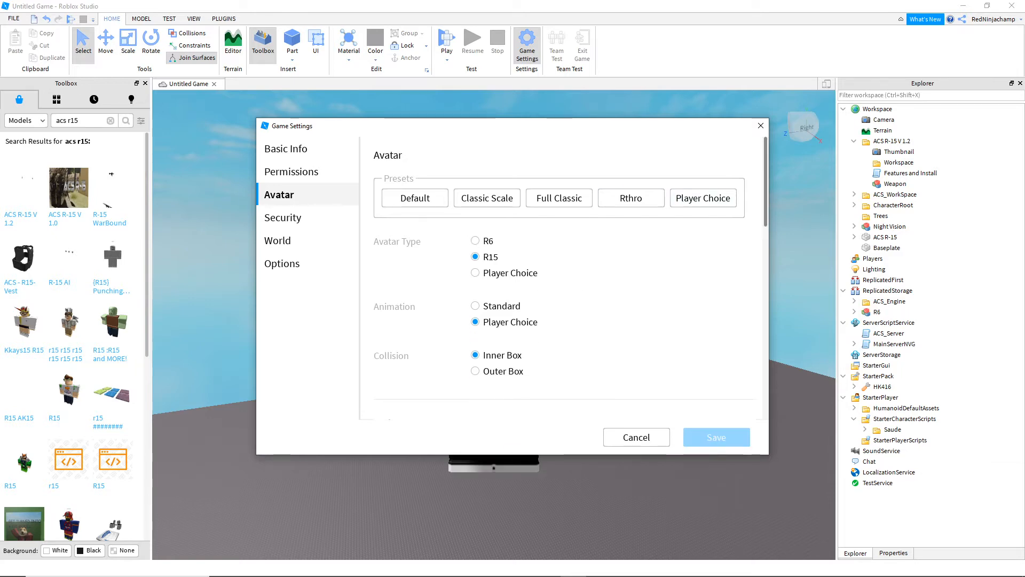
left_click(635, 437)
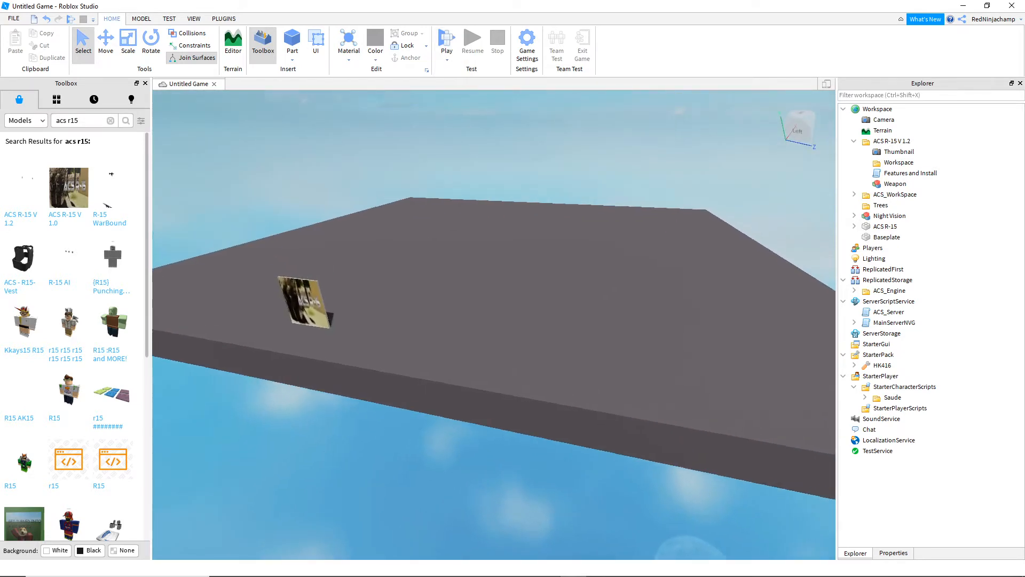
left_click(456, 42)
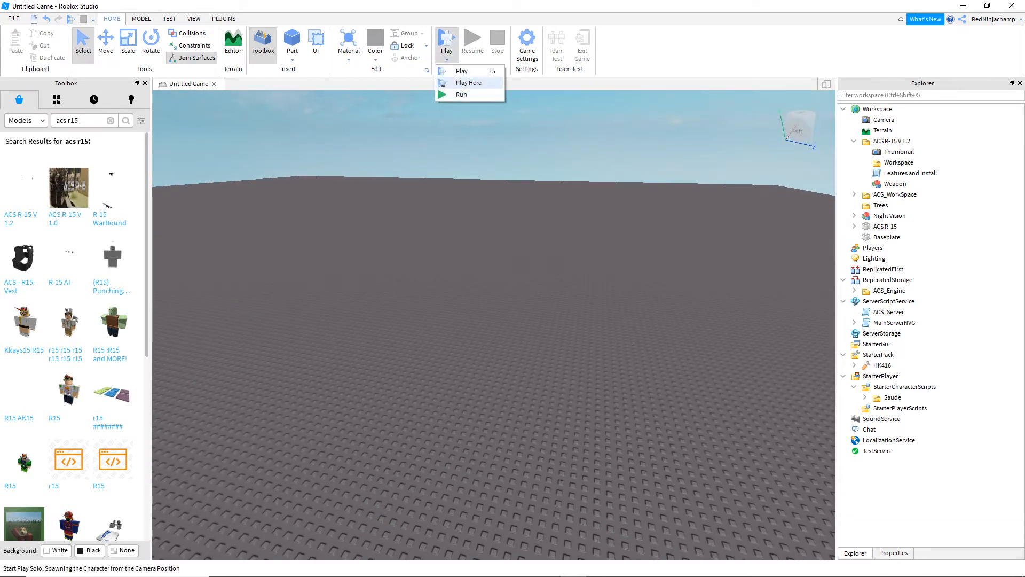
left_click(468, 82)
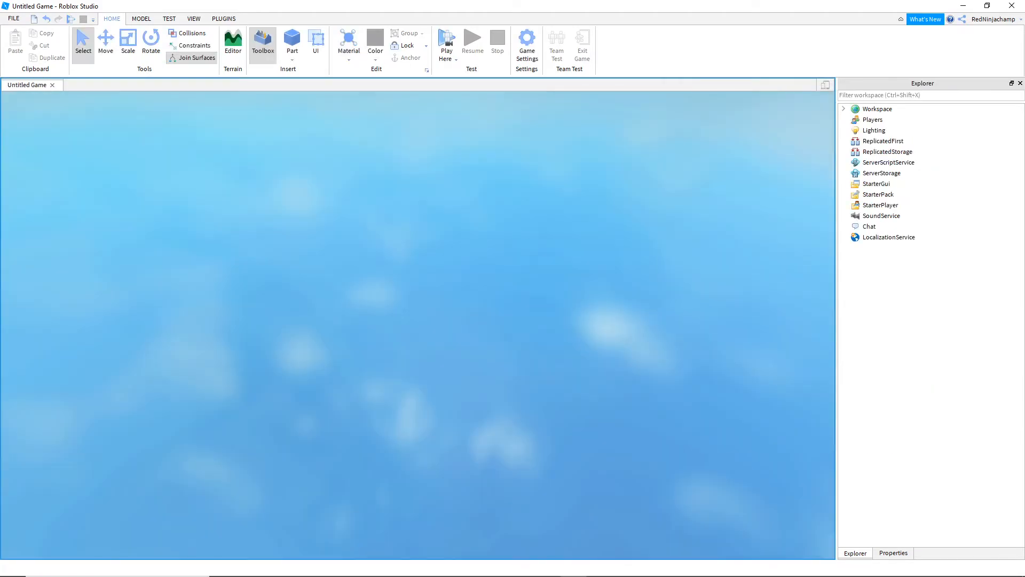
left_click(446, 43)
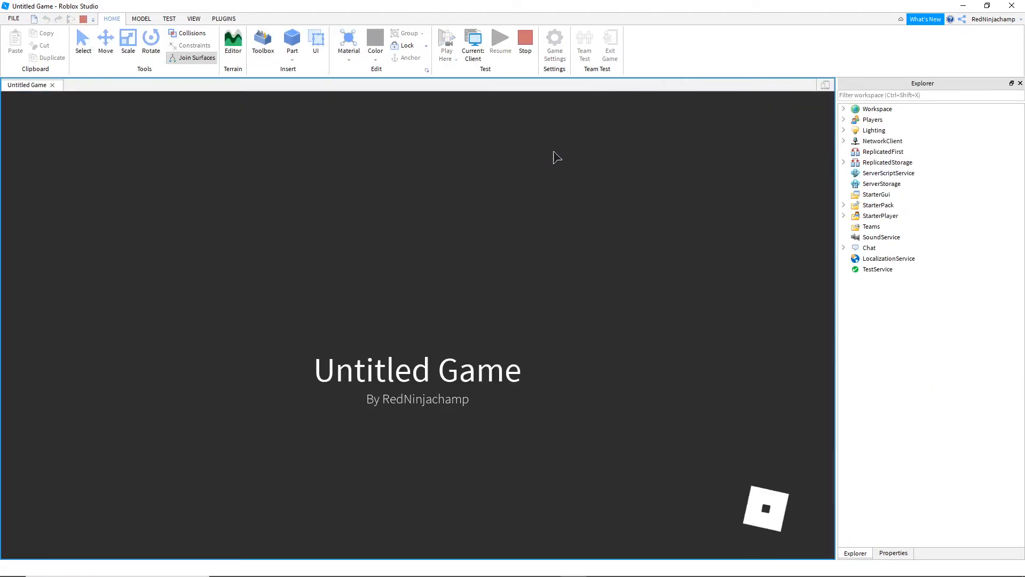
left_click(446, 41)
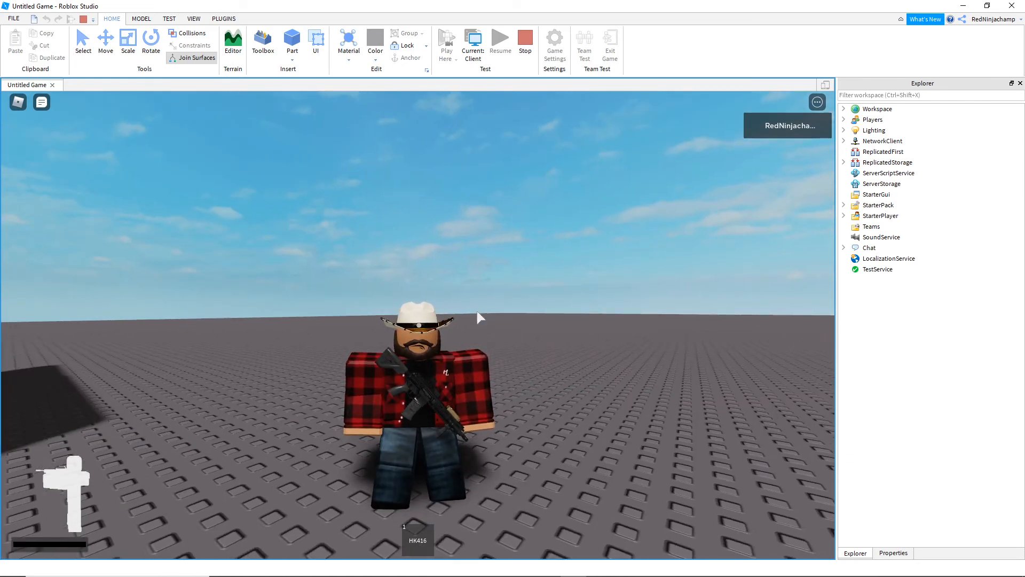
left_click(263, 45)
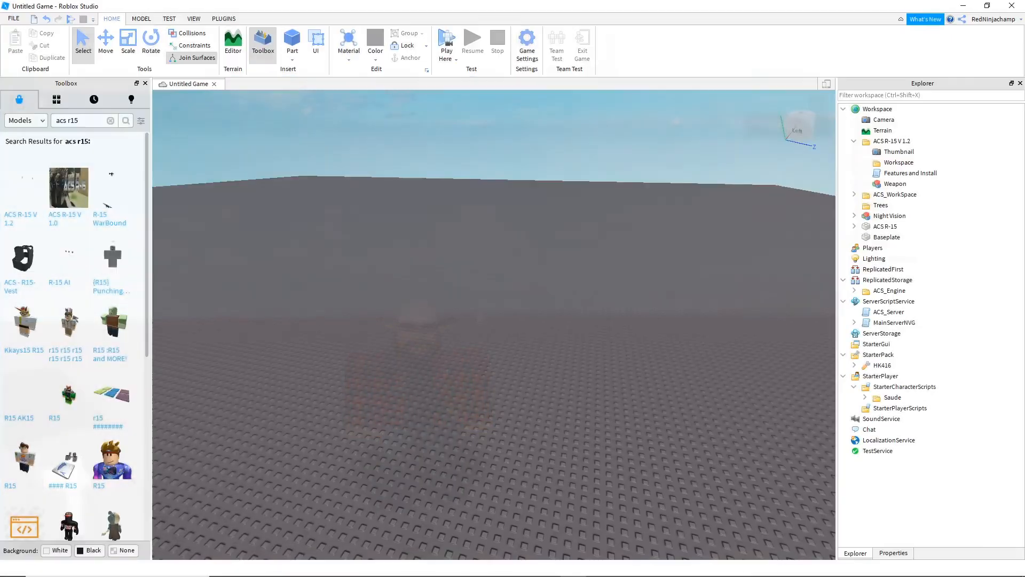